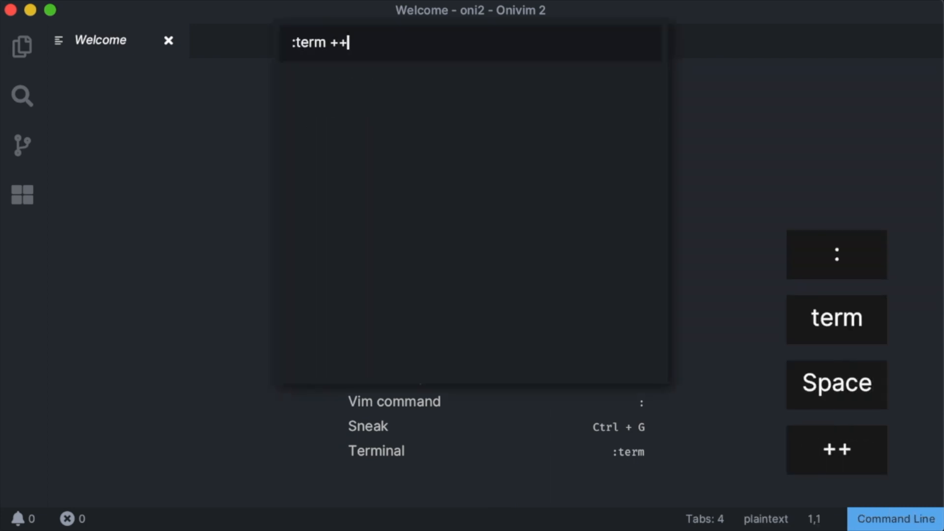
Step: Open a zsh terminal via :term and run ls and git status to see a clean working tree
key("Return")
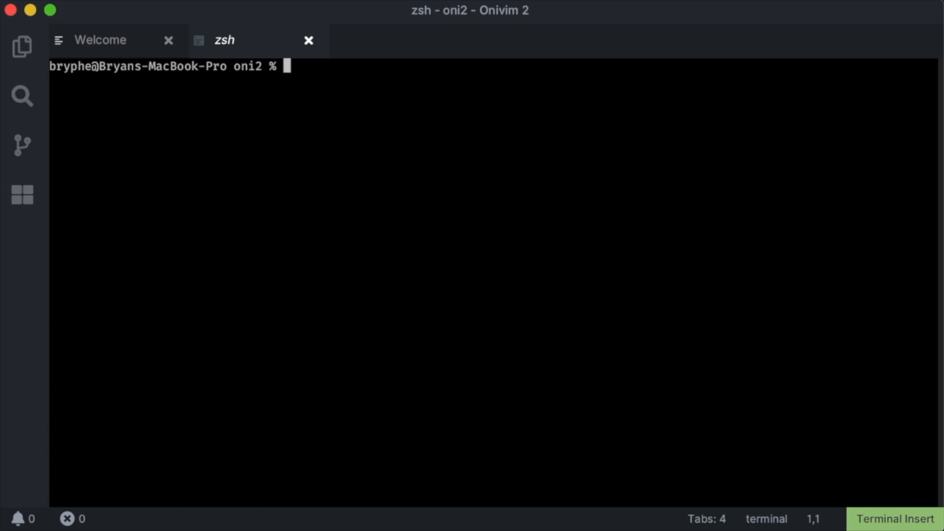
type("ls")
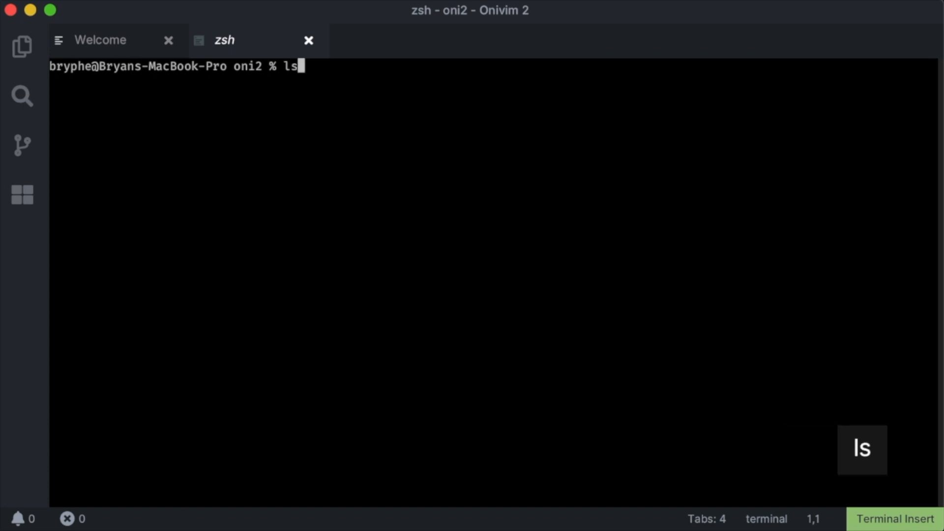
key("Return")
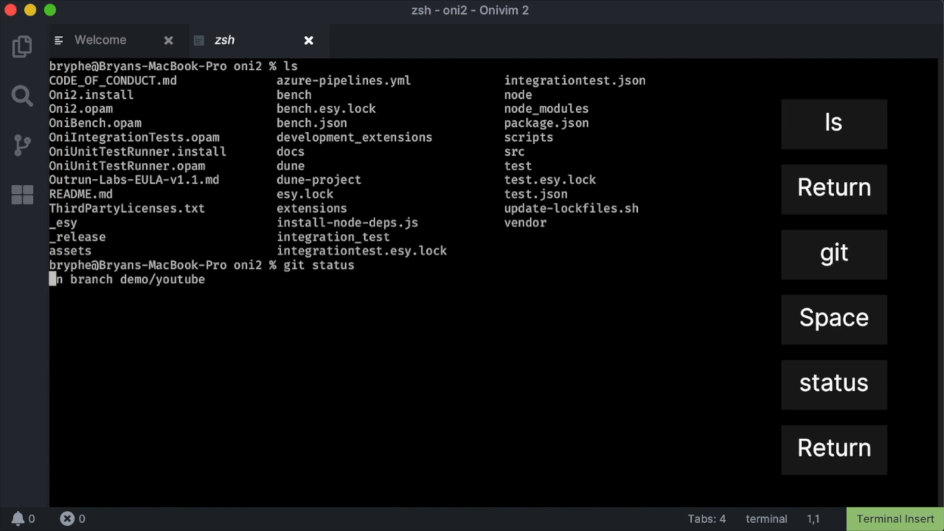
key("Return")
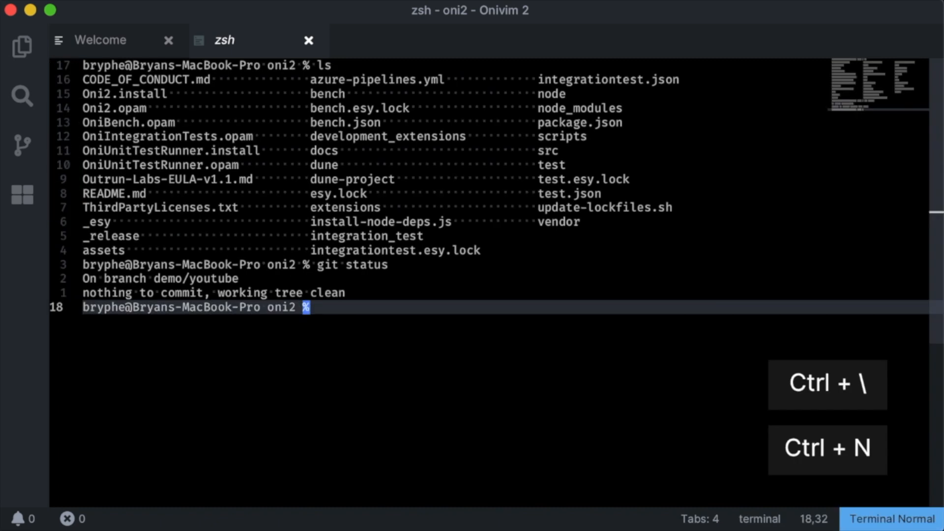
Step: Browse the terminal output in normal mode with gg/G, select lines, and check pending notifications
key("gg")
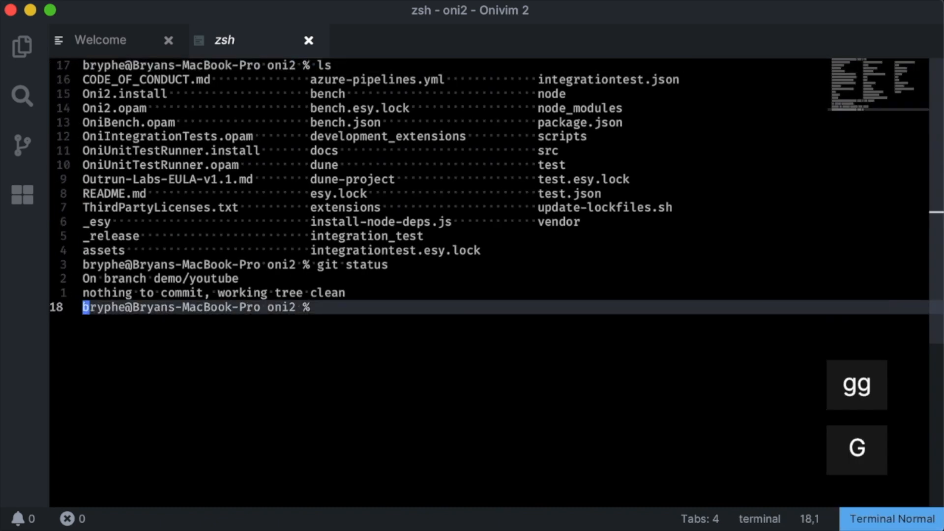
key("g")
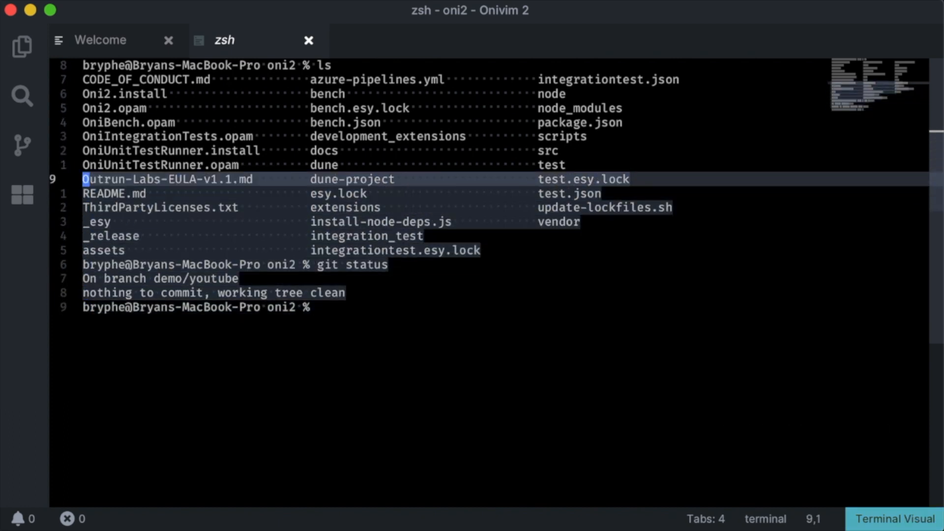
key("d")
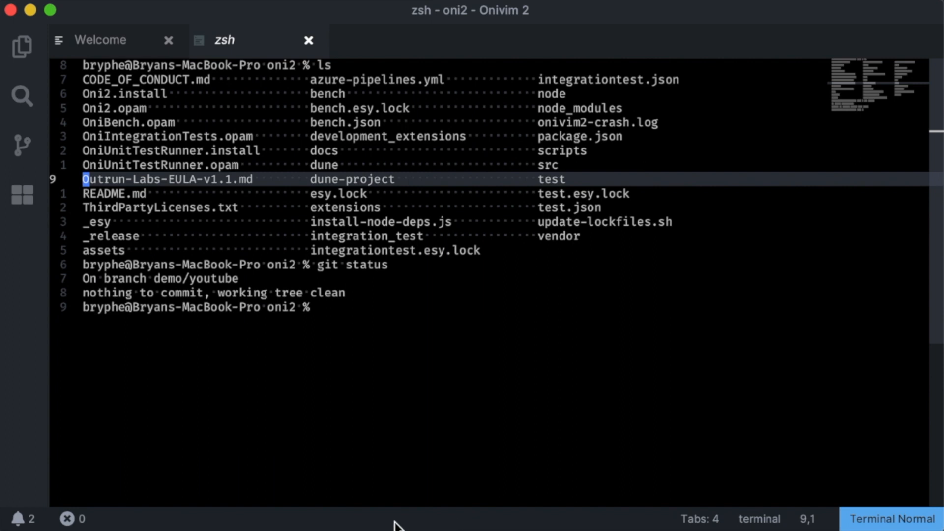
mouse_move(23, 519)
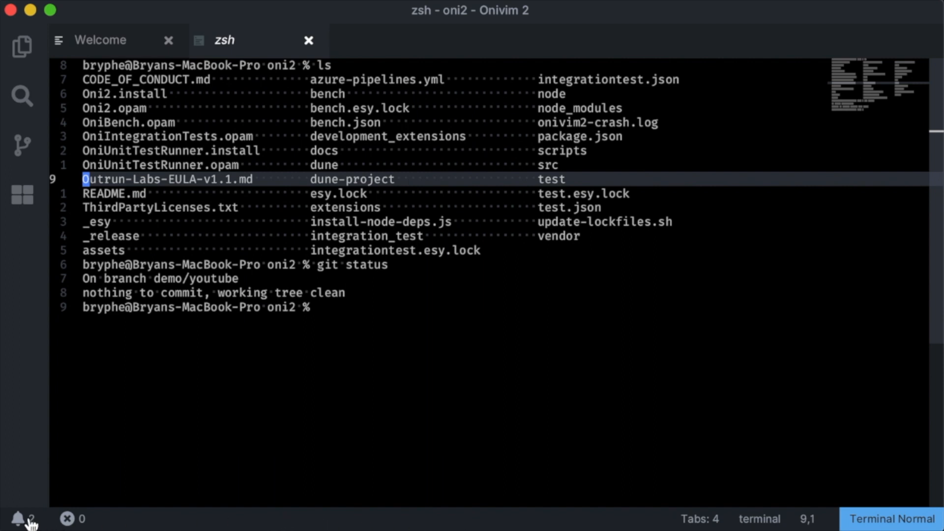
left_click(19, 518)
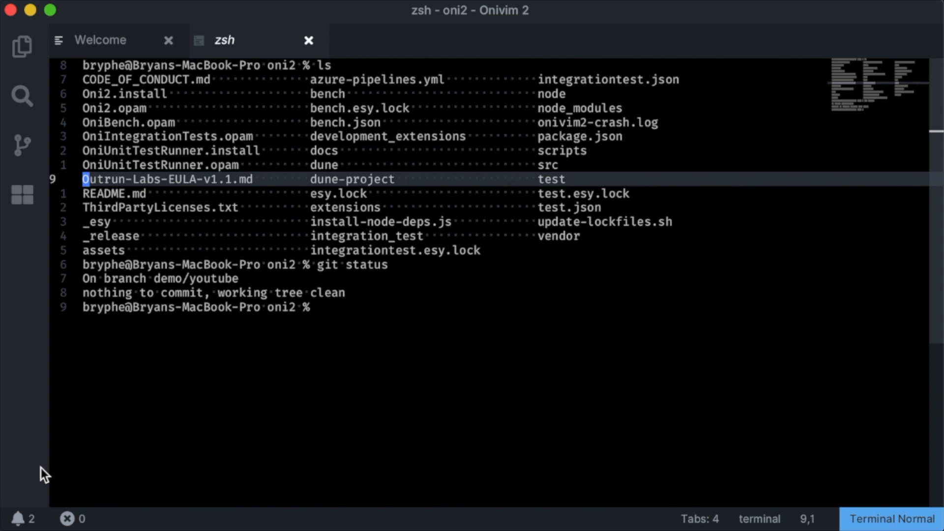
mouse_move(22, 47)
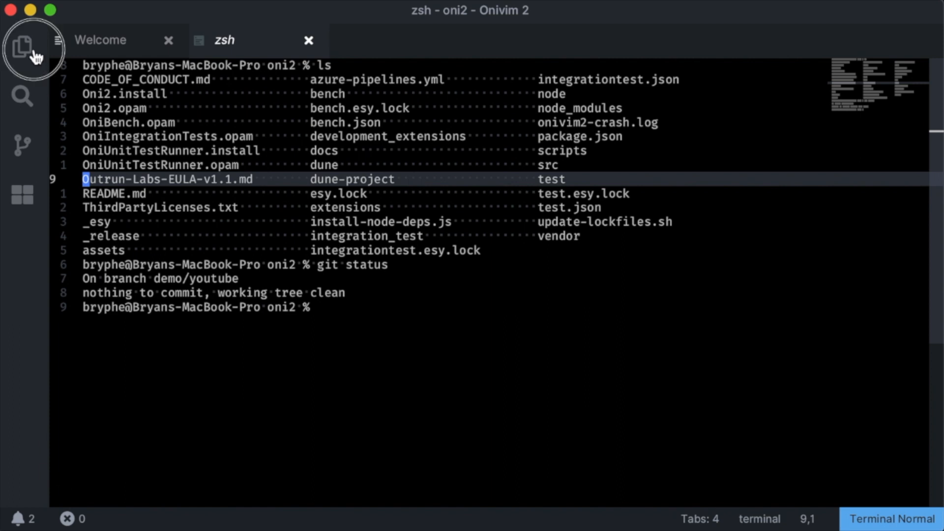
left_click(21, 46)
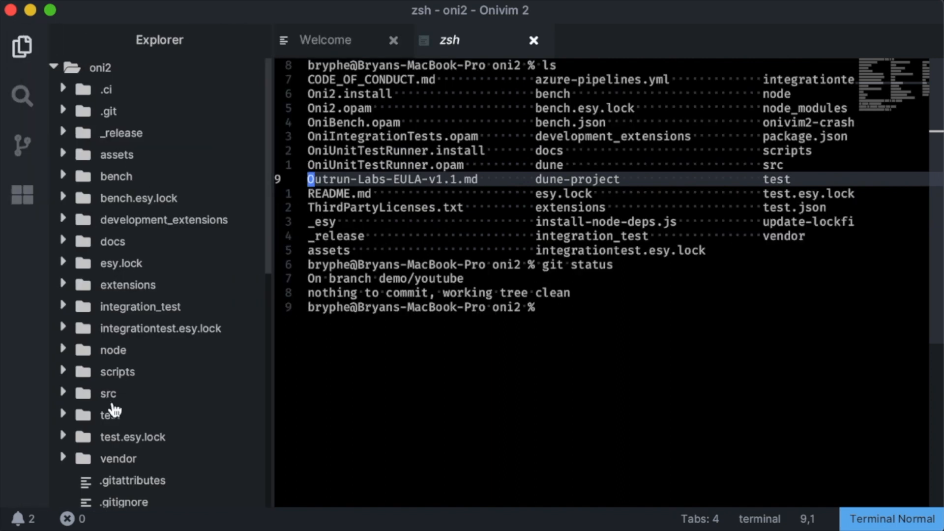
mouse_move(123, 502)
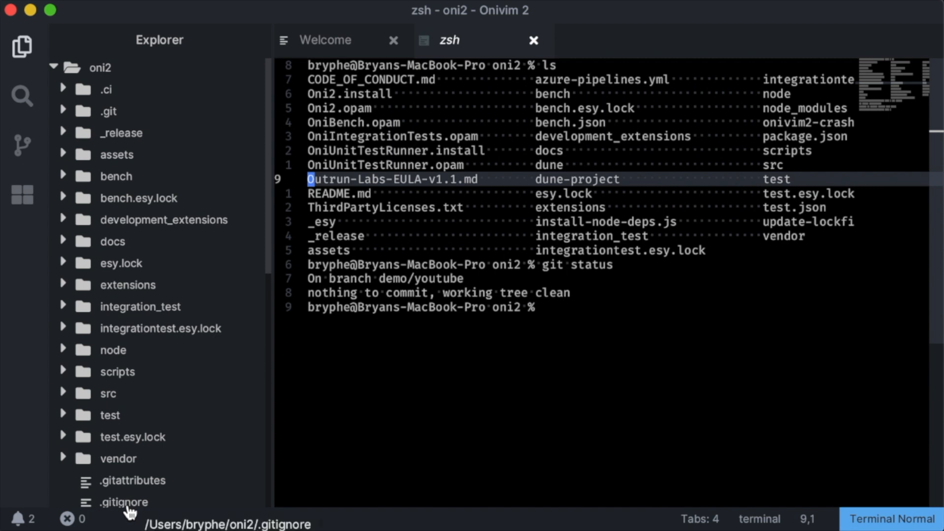
mouse_move(131, 480)
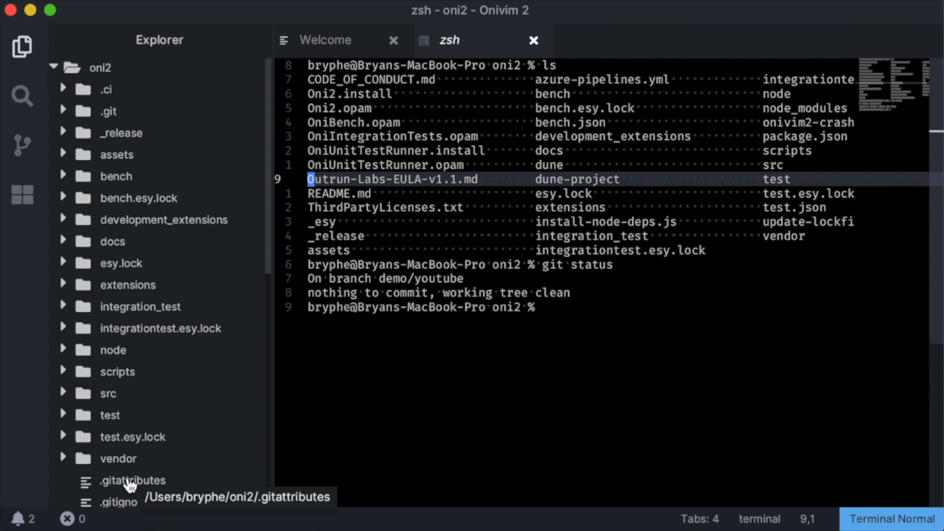
mouse_move(107, 394)
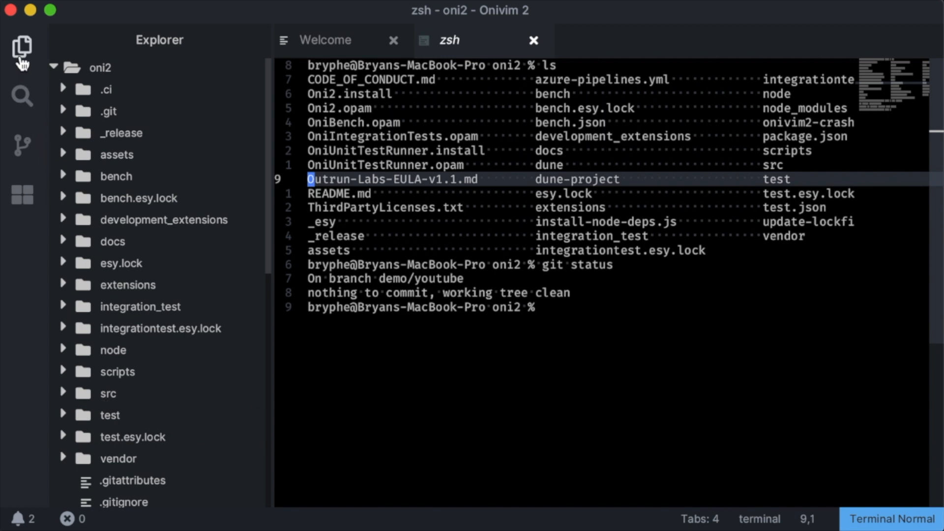
left_click(22, 47)
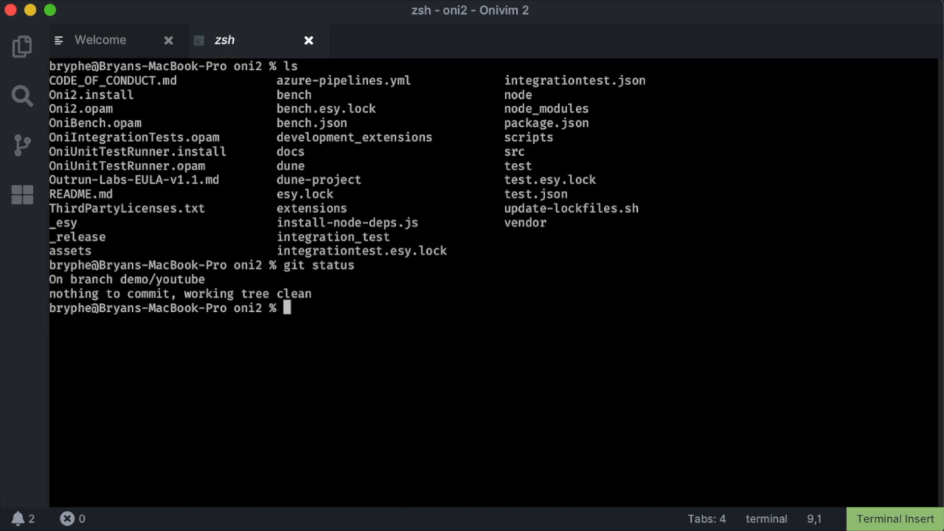
Step: Launch Vim inside the terminal and type 'hello from onivim' before exiting to the shell
type("vi")
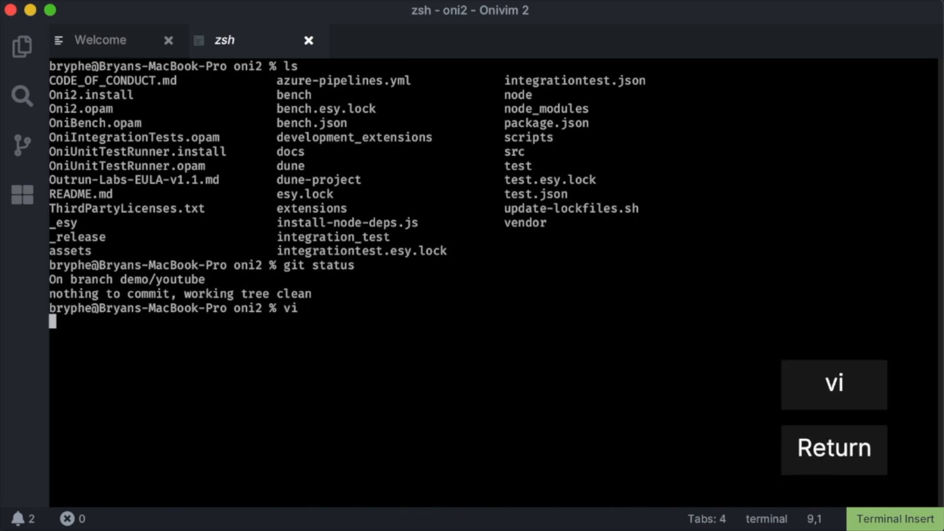
key("Return")
type("hello from o")
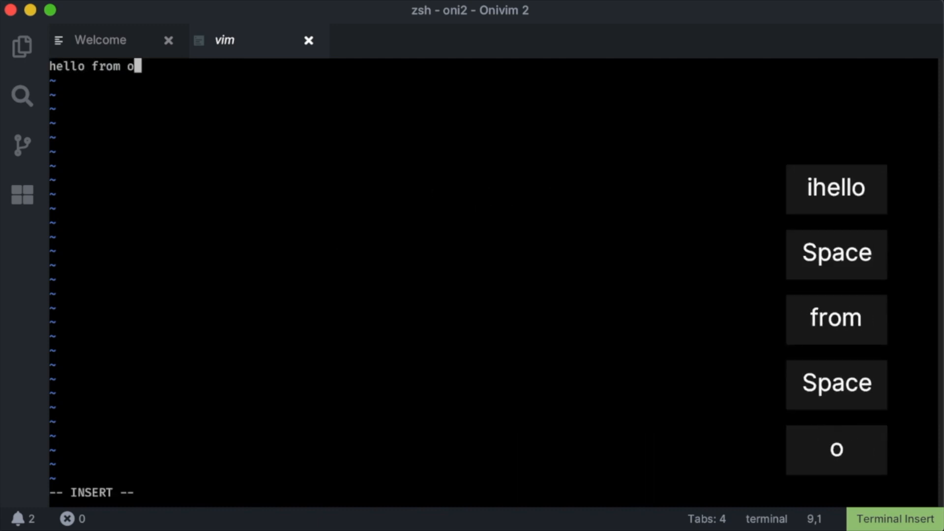
type("nivim")
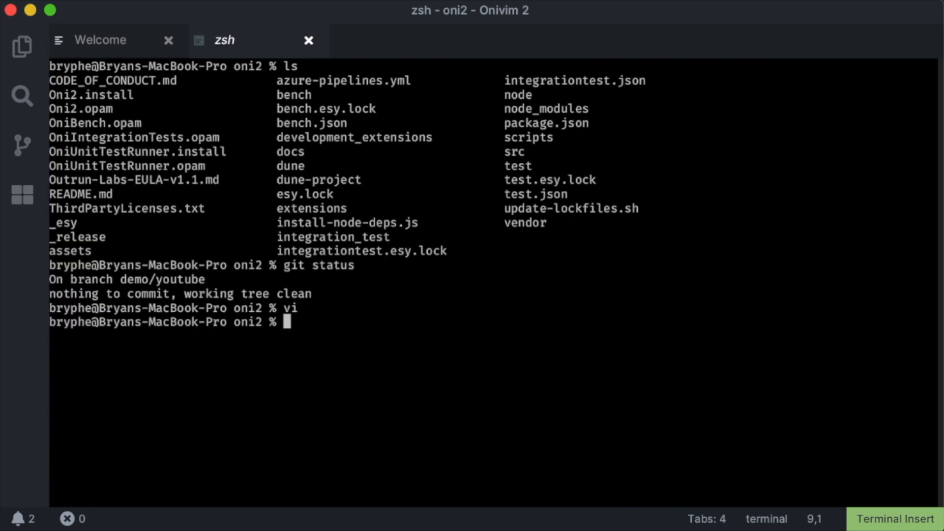
Step: Open a terminal in a vertical split from the 'term' command search, then land on README.md
key("Ctrl+P")
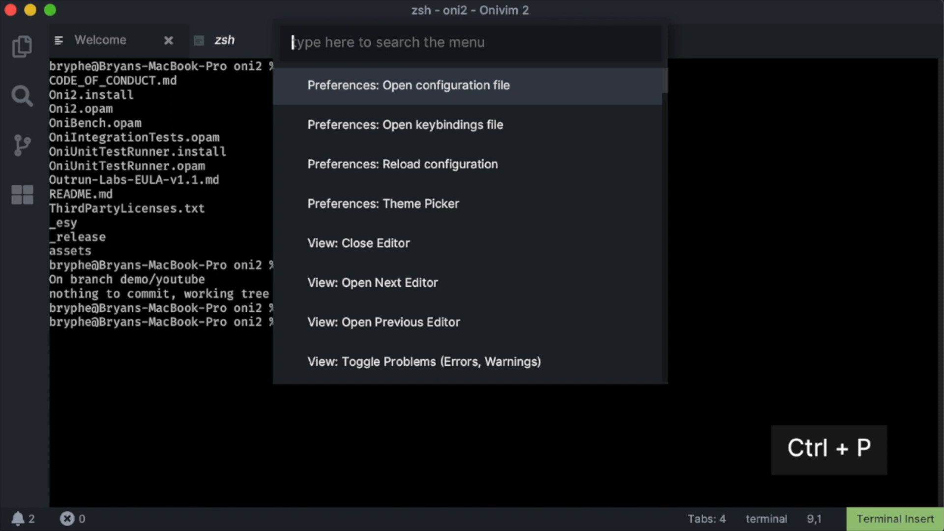
type("term")
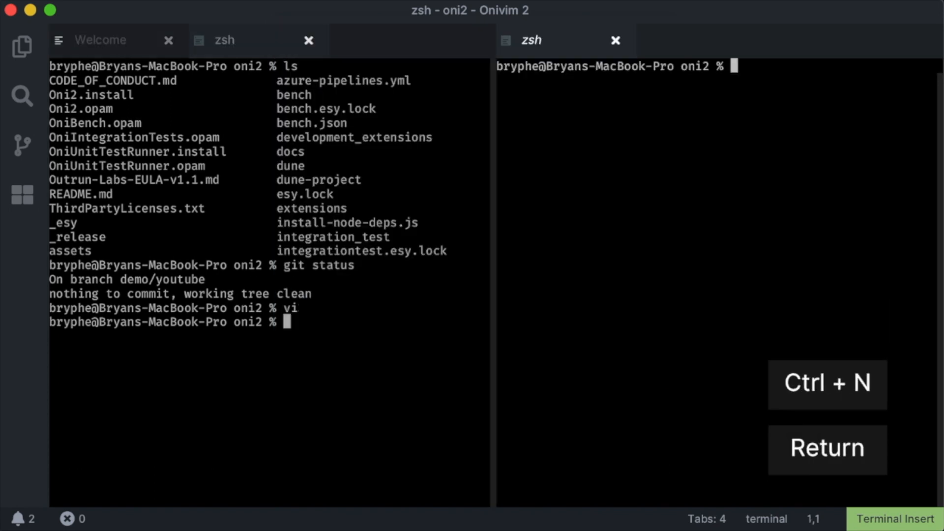
key("ctrl+p")
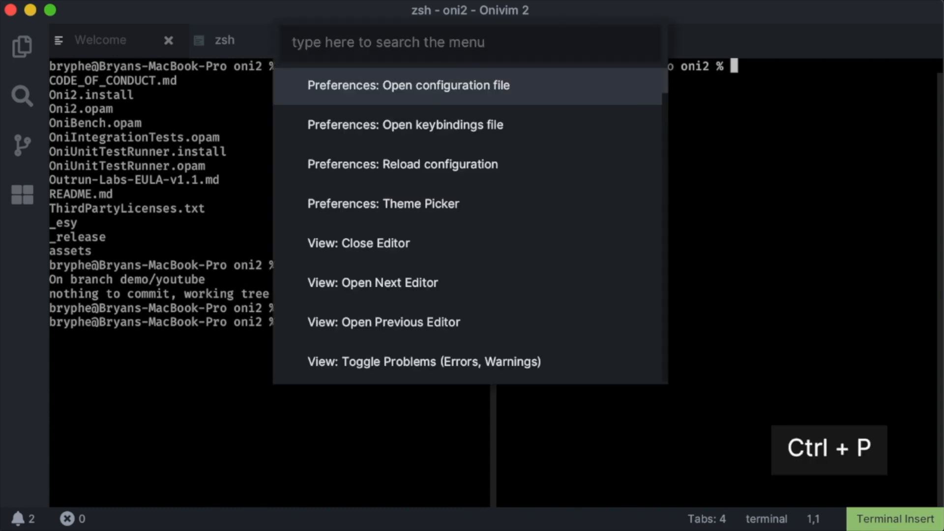
type("term")
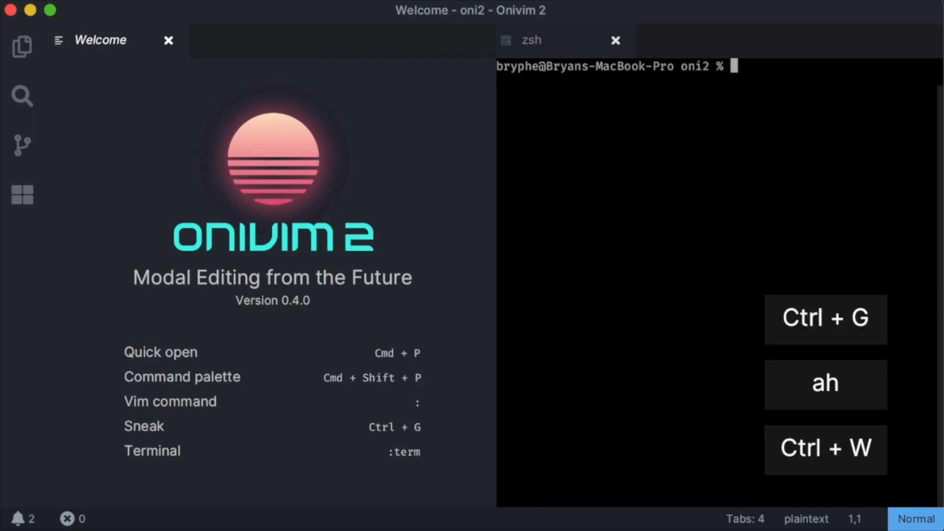
left_click(614, 40)
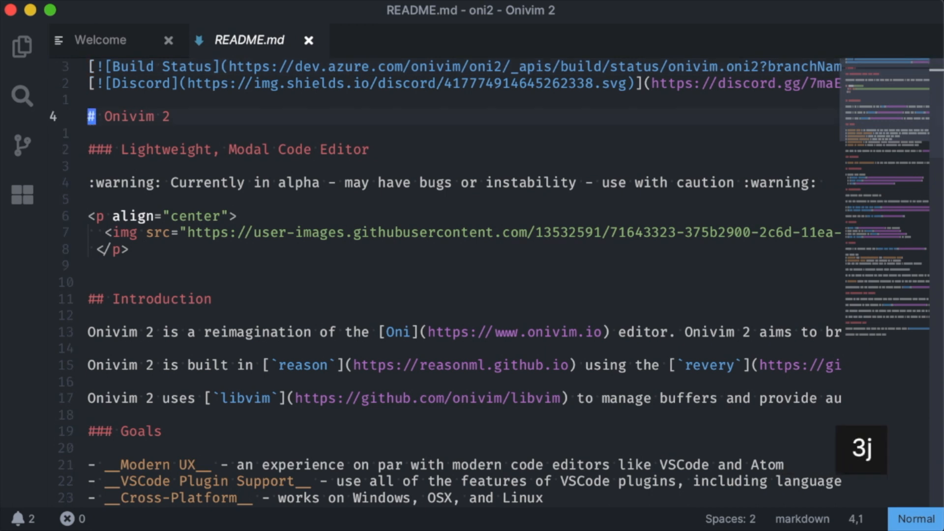
Step: Edit README.md's heading to 'Onivim 2 0.4.0!!', add a 'new file' line, delete the warning line, and save
type("0.4.0!!")
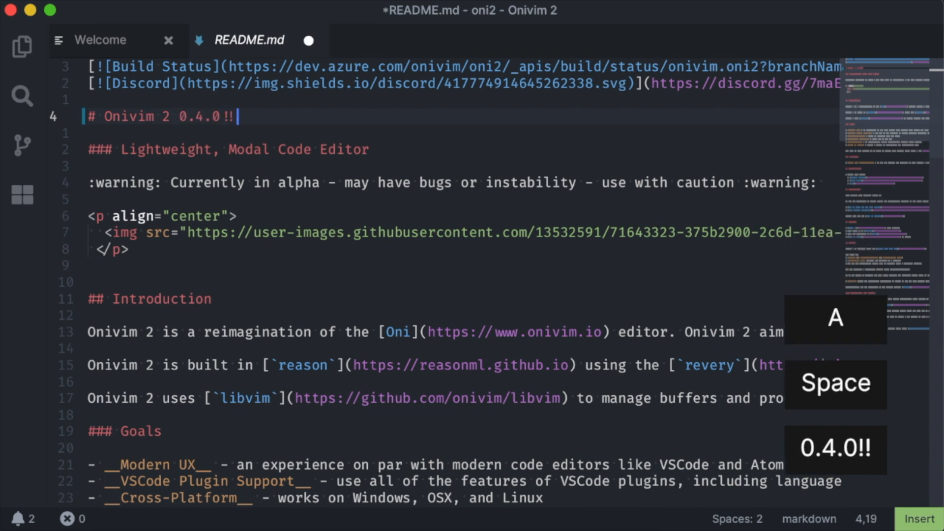
key("Escape")
type("new fil")
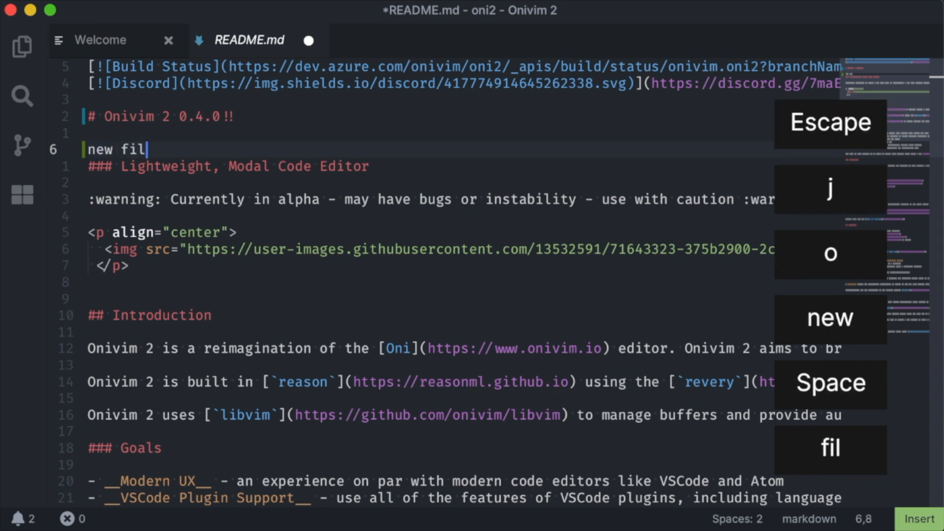
key("Escape")
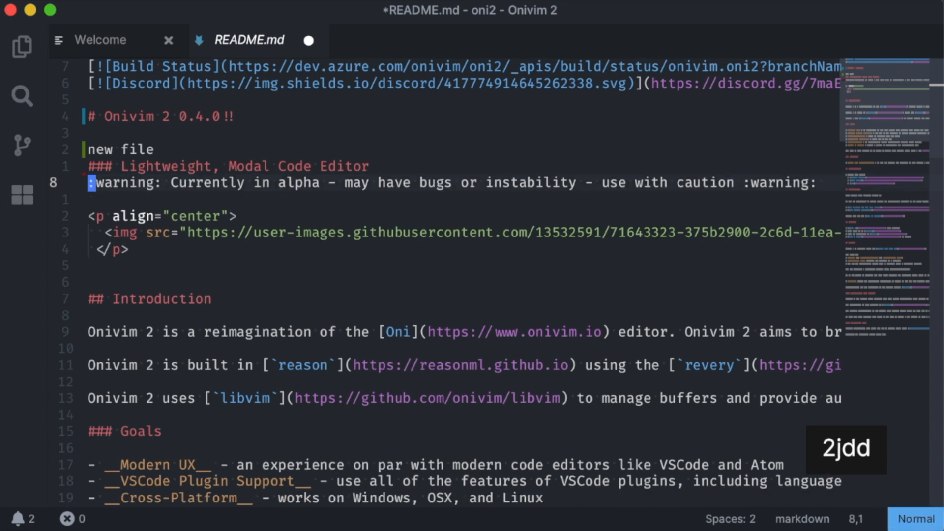
key("ctrl+b")
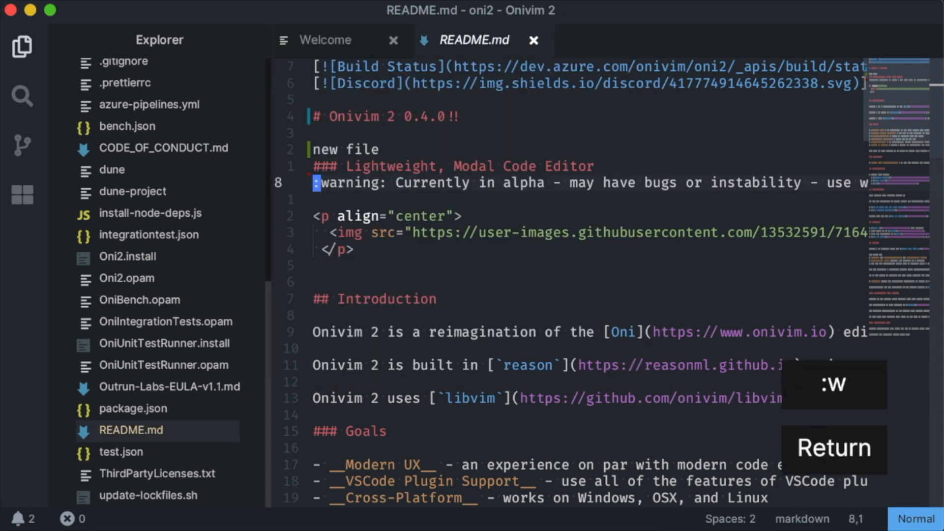
key("Return")
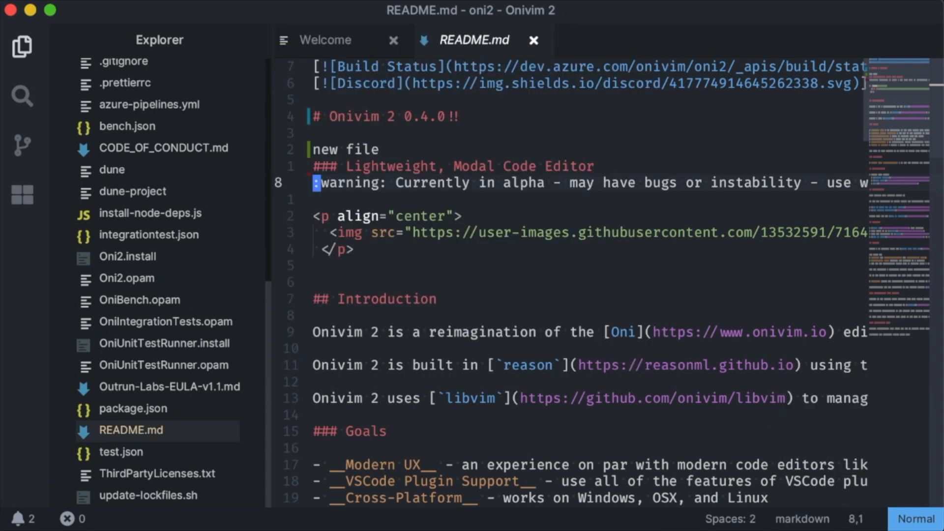
key("ctrl+g")
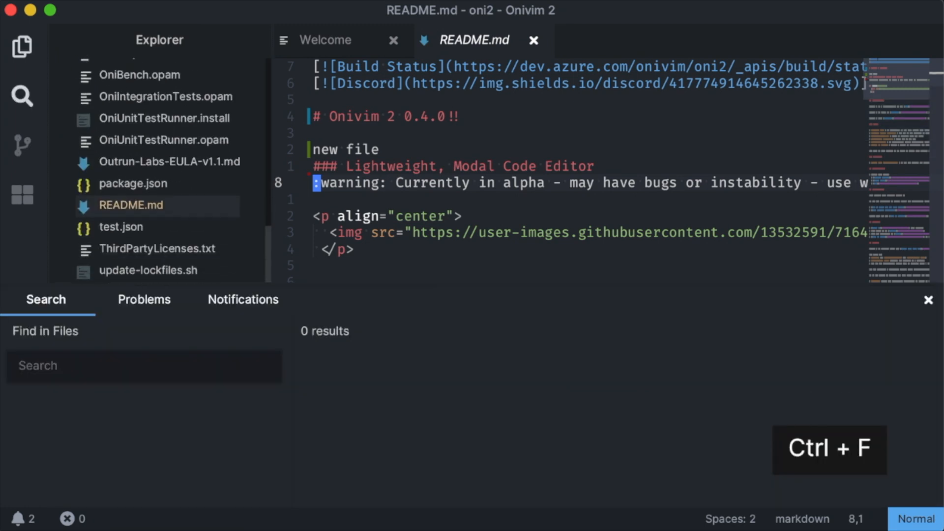
Step: Enter 'text input' as the Find in Files search query
type("text input")
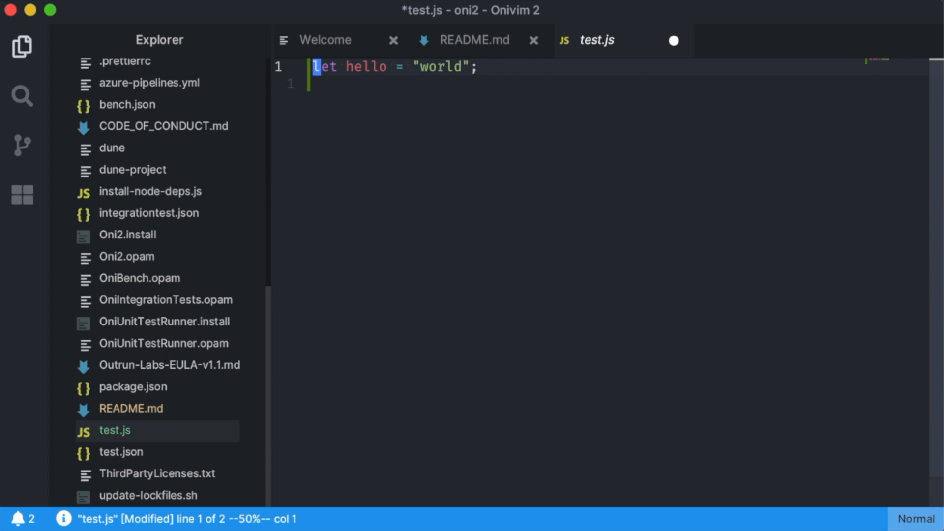
Step: On a new line type console.log with an auto-closed quote holding 'abc', then delete it
key("o")
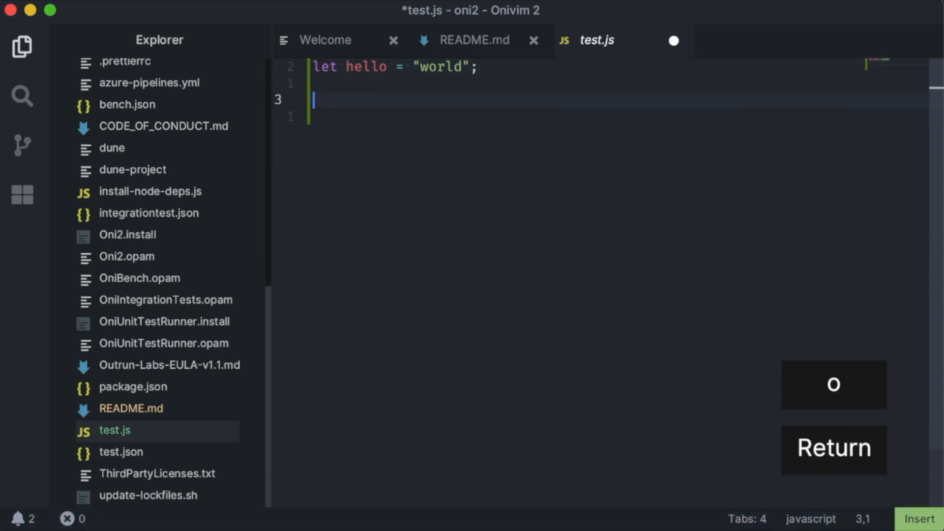
type("console.lg")
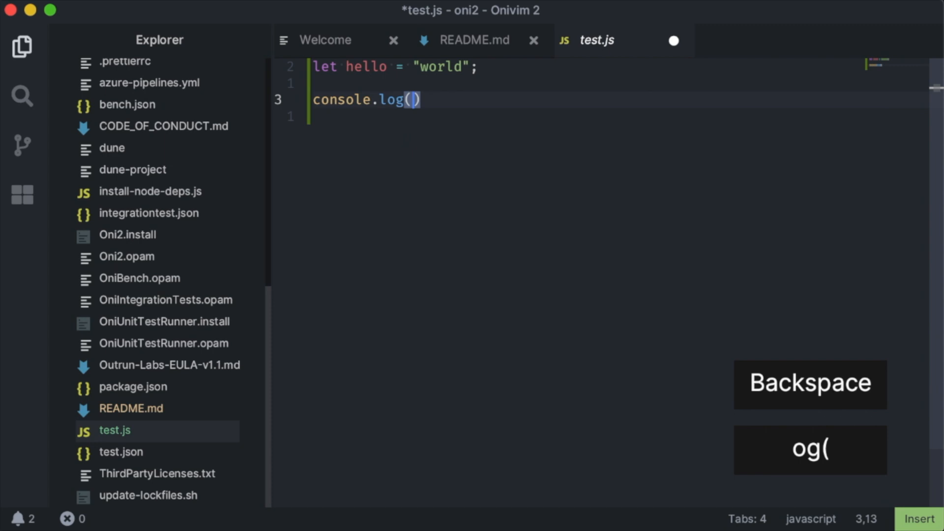
type("\"")
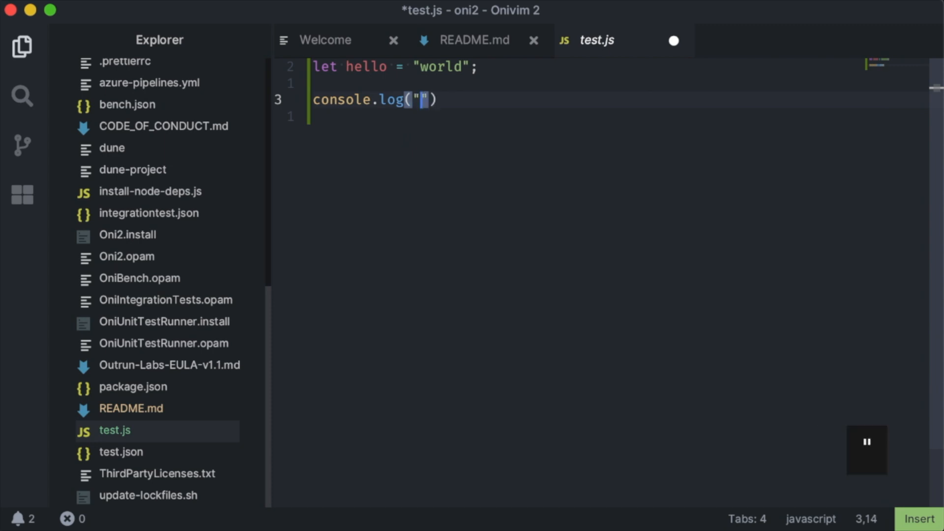
type("abc")
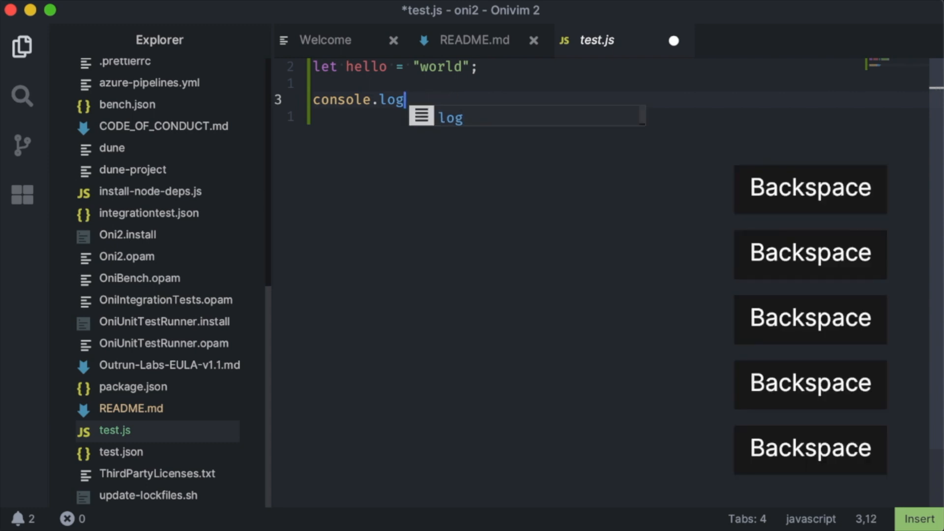
key("backspace")
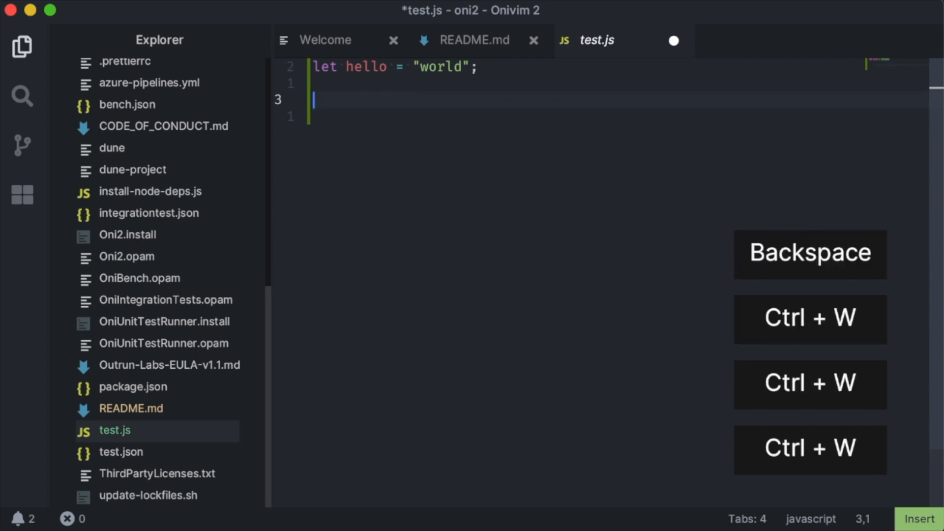
Step: Type [ ( { and backspace each to remove them together with their auto-closed pairs
type("[")
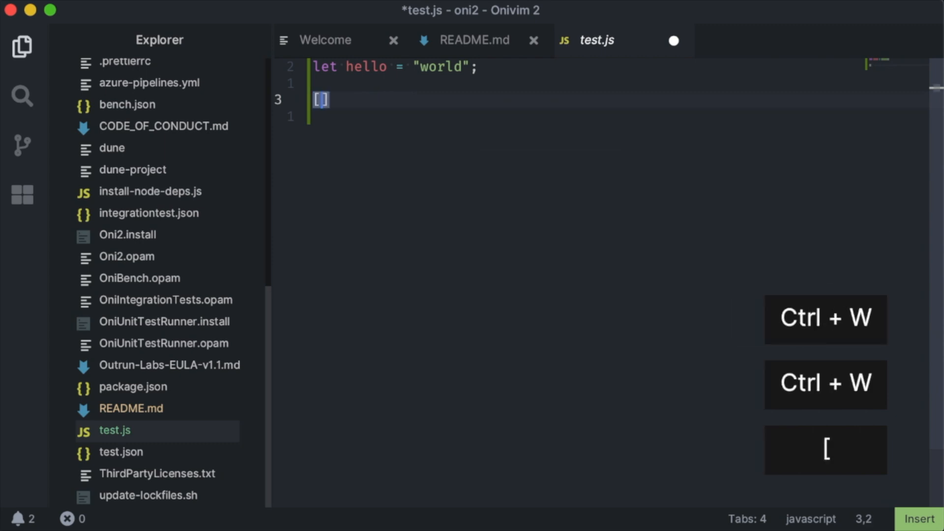
type("(")
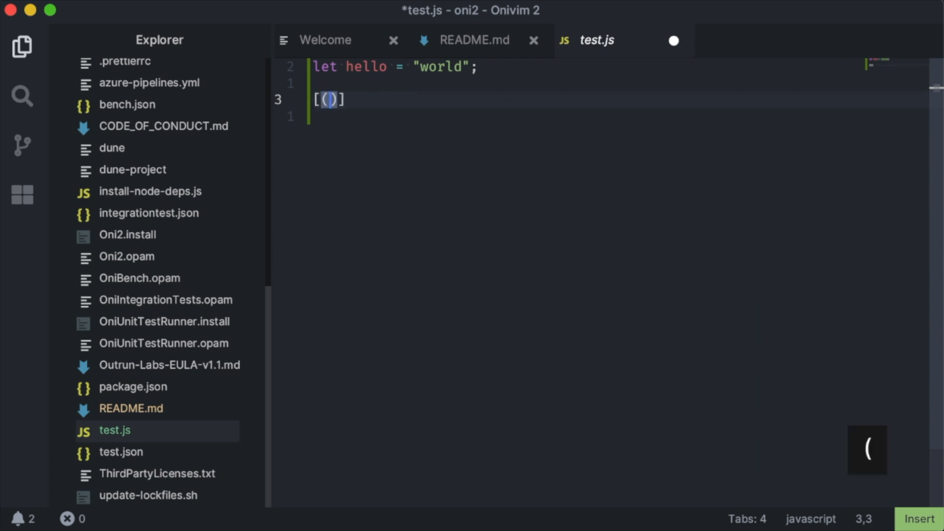
type("{")
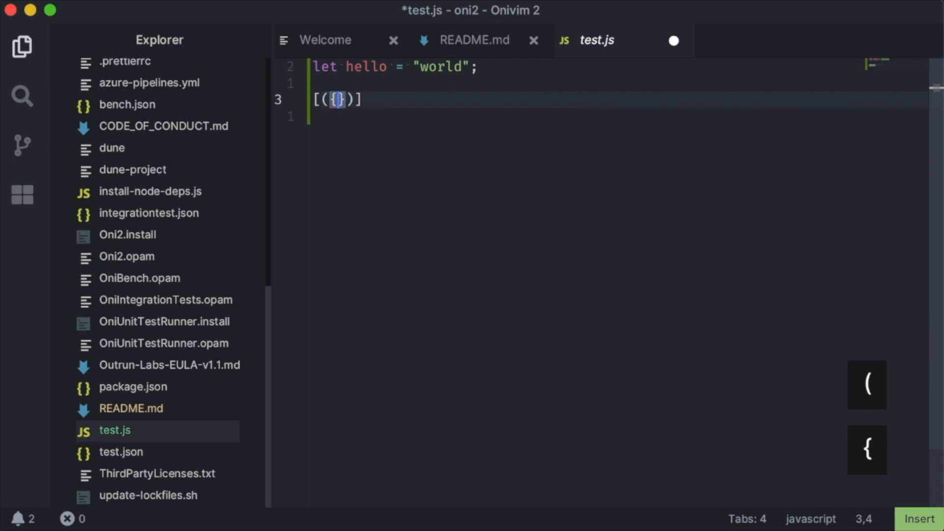
key("Backspace")
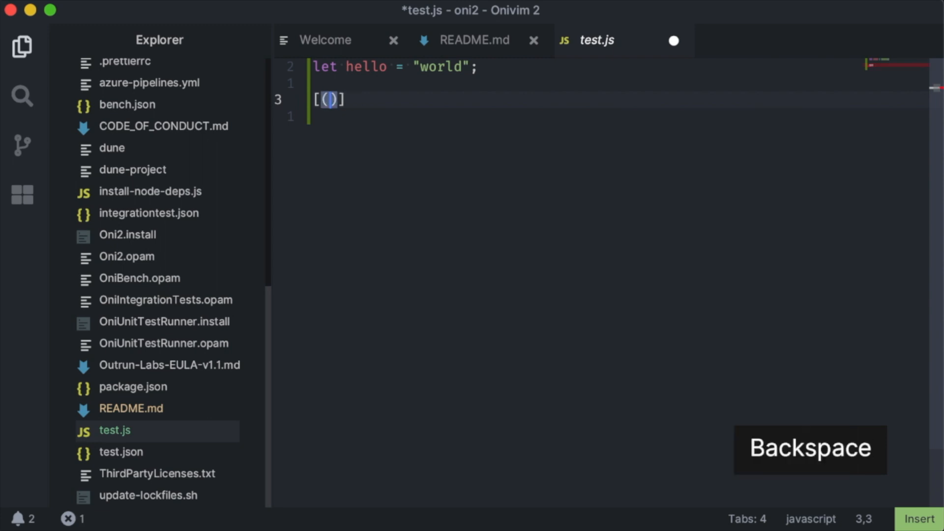
key("Backspace")
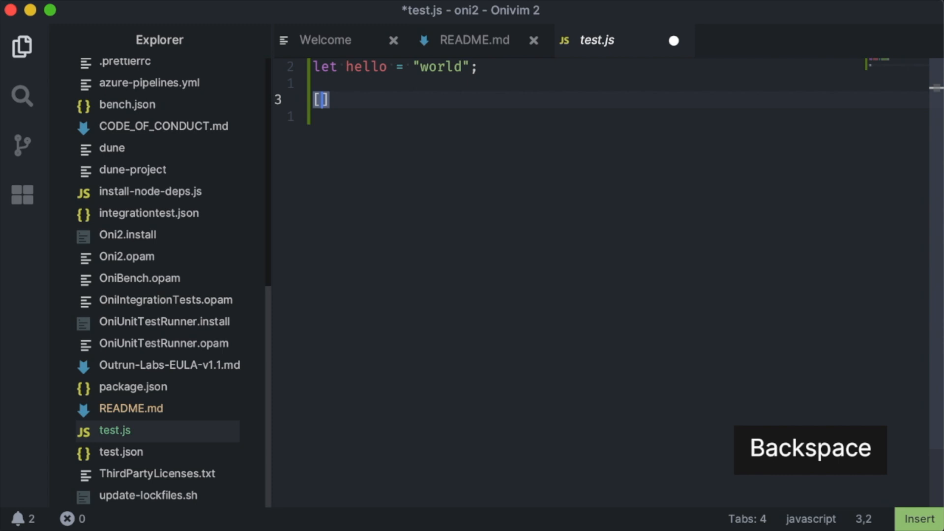
key("Backspace")
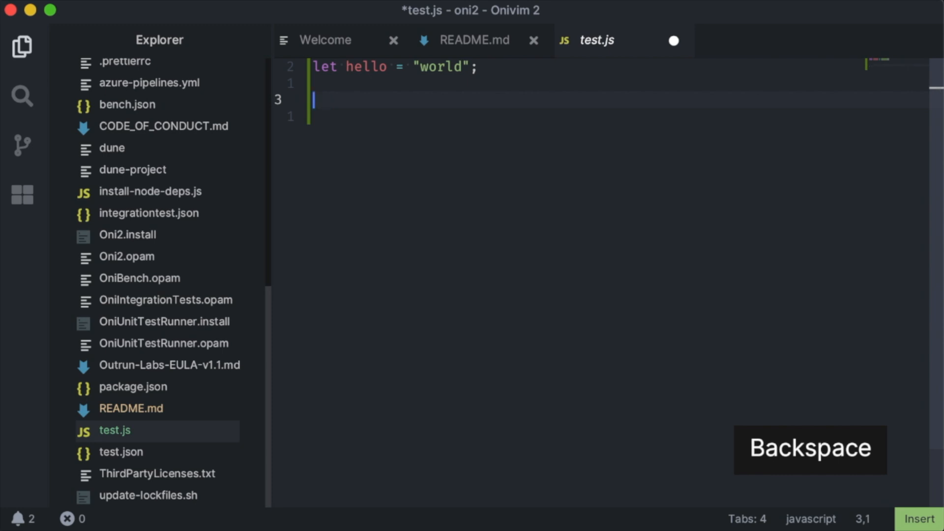
key("Backspace")
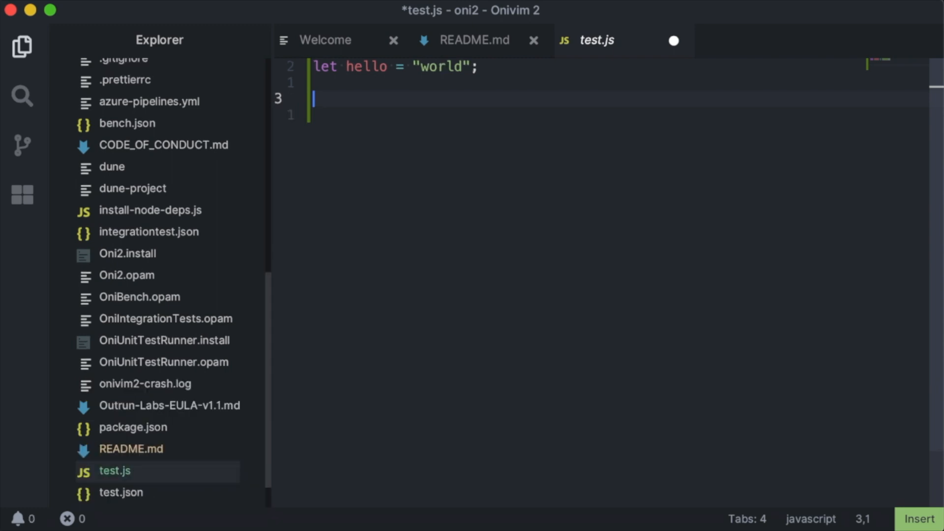
key("Ctrl+P")
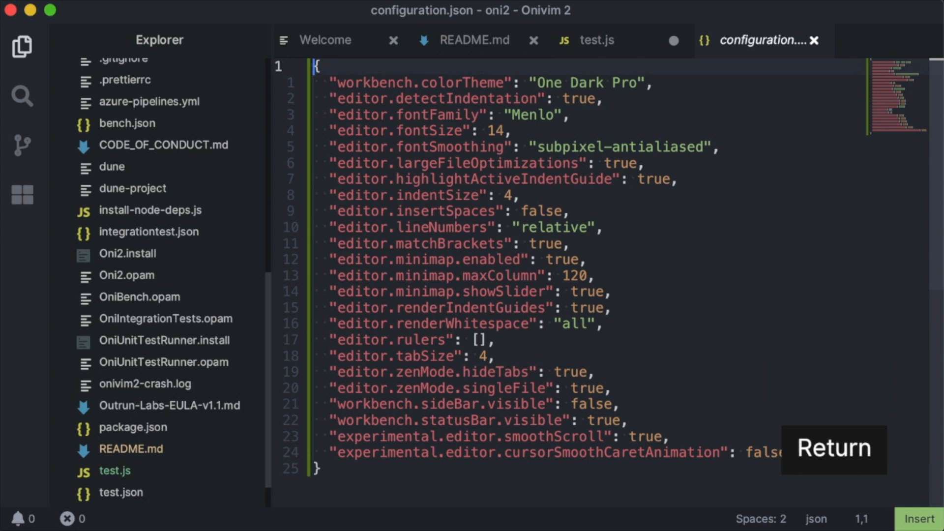
Step: In configuration.json, select the two experimental setting lines and comment them out with gc
key("Return")
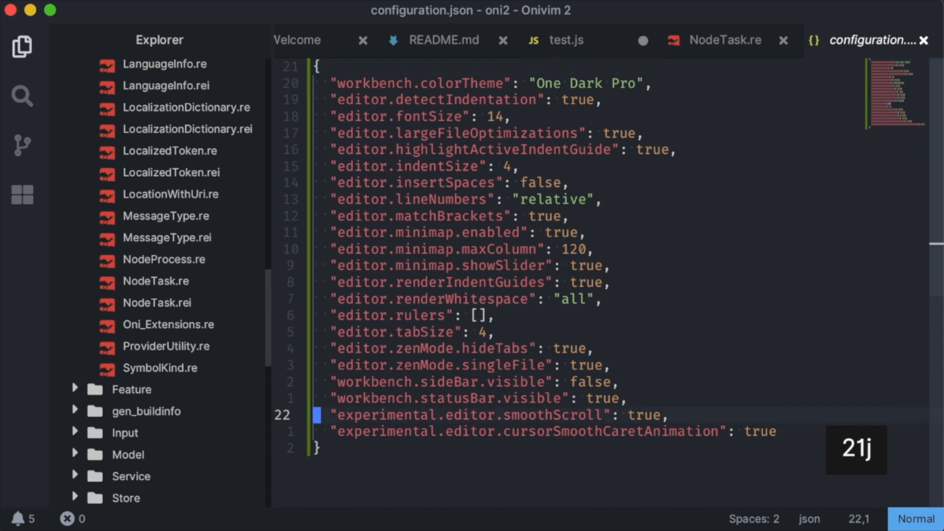
key("V")
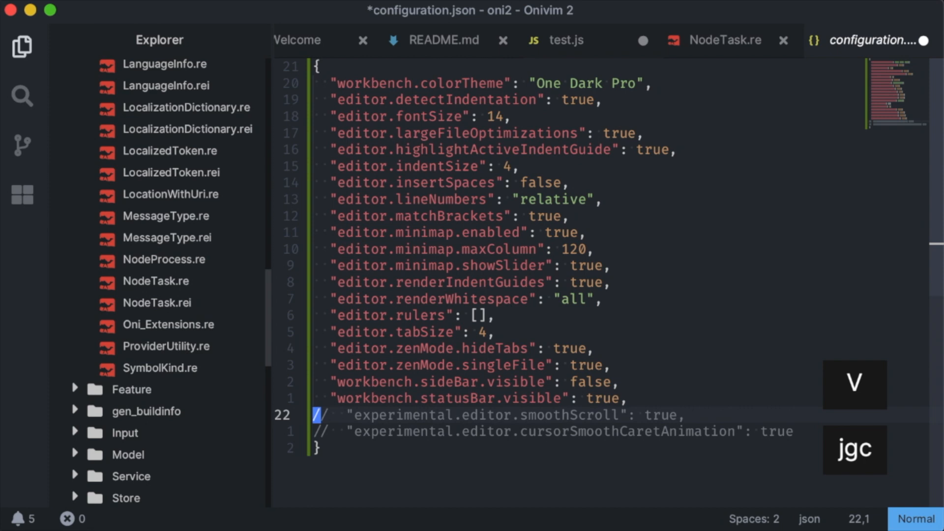
key("Return")
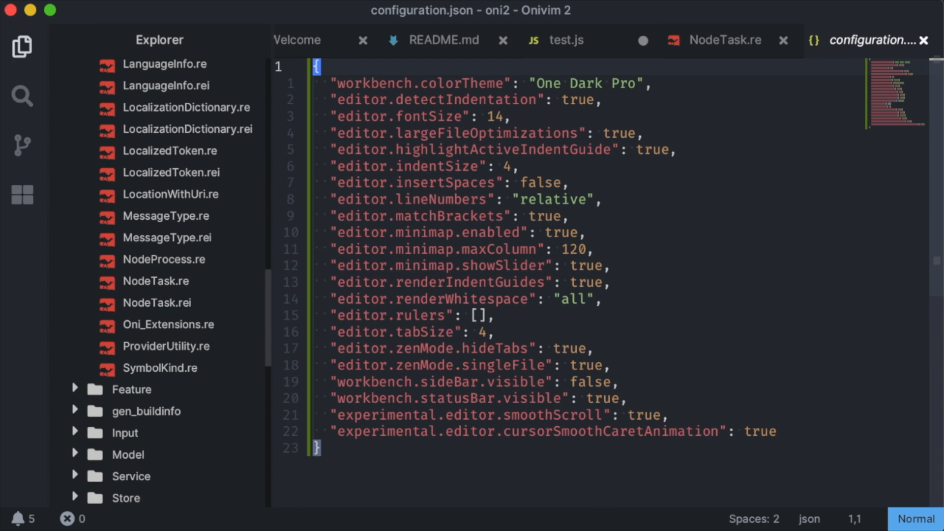
left_click(10, 9)
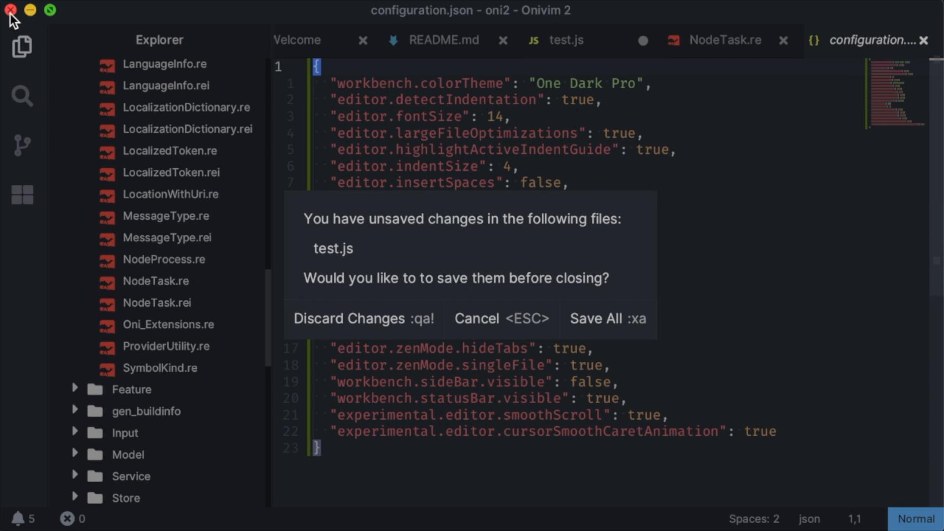
key("Escape")
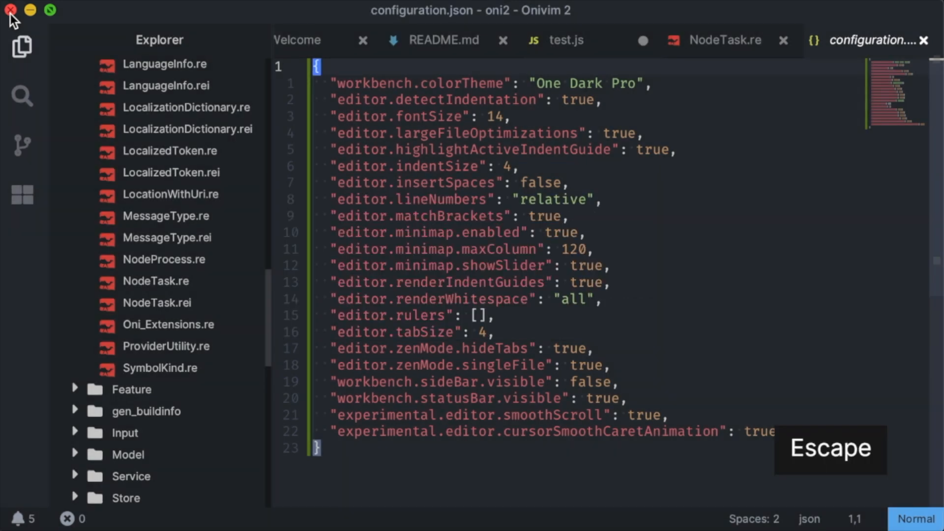
key("Escape")
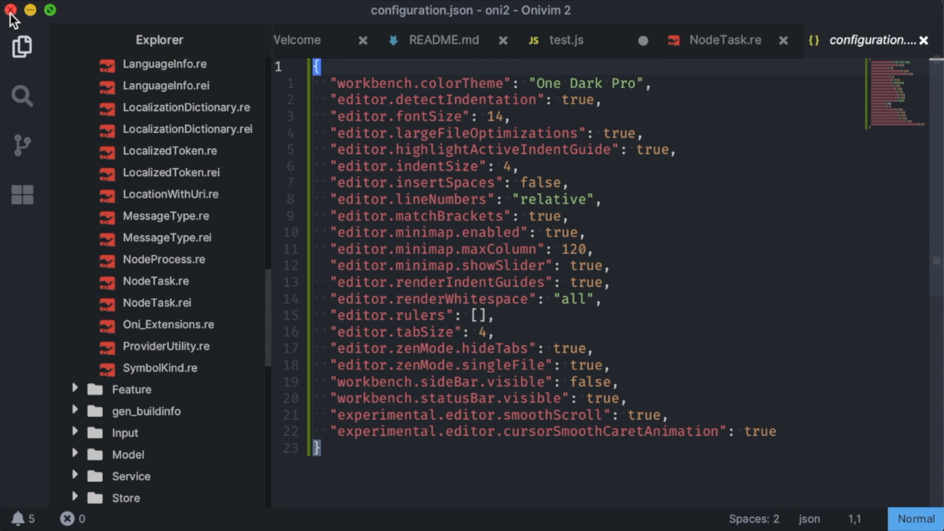
left_click(10, 10)
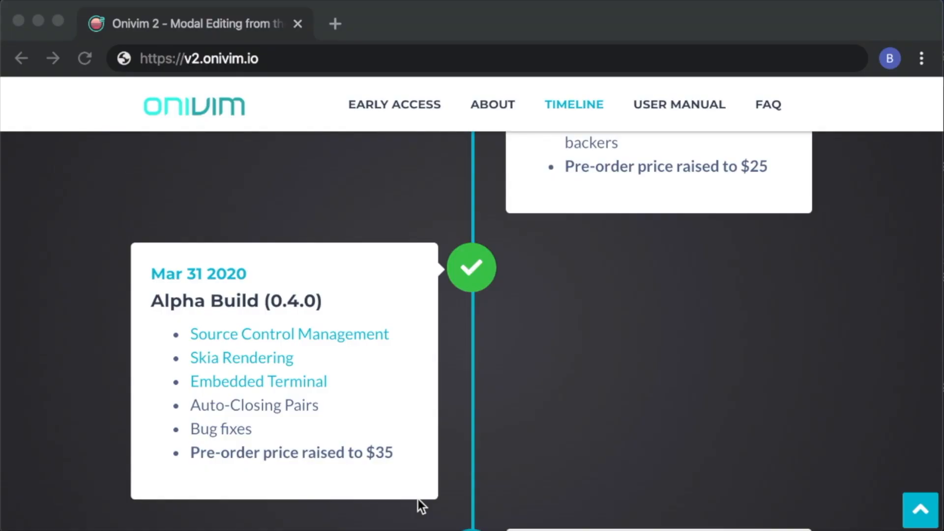
Step: Scroll the roadmap timeline from Alpha Build 0.4.0 down to the Beta Build 0.5.0 plans
scroll("down", 3)
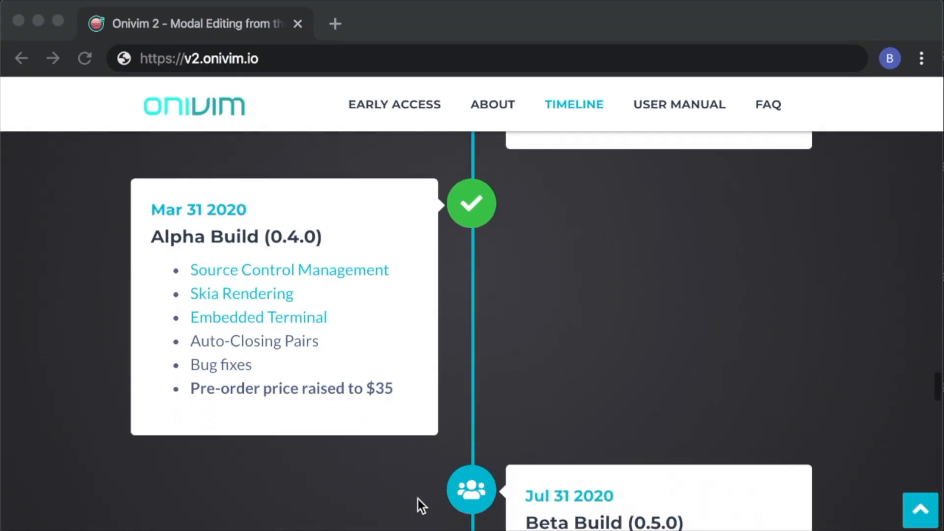
scroll("down", 3)
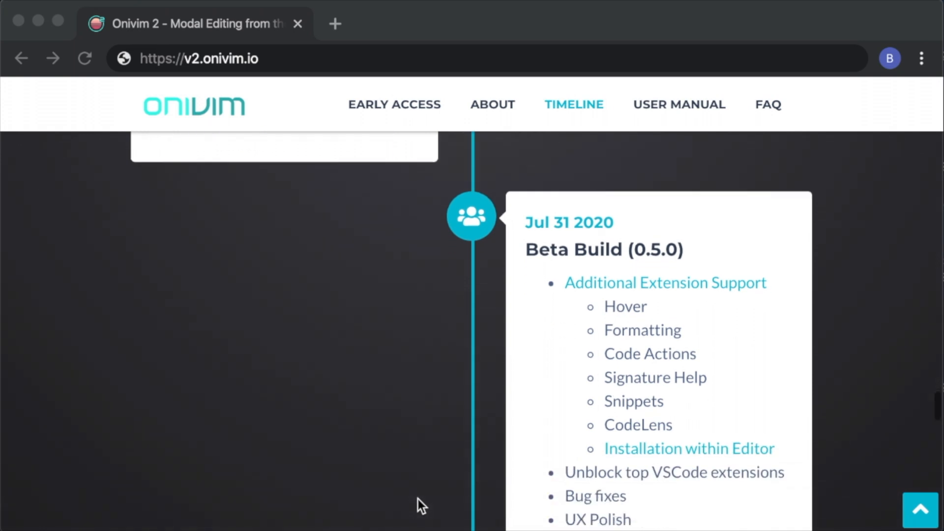
scroll("down", 3)
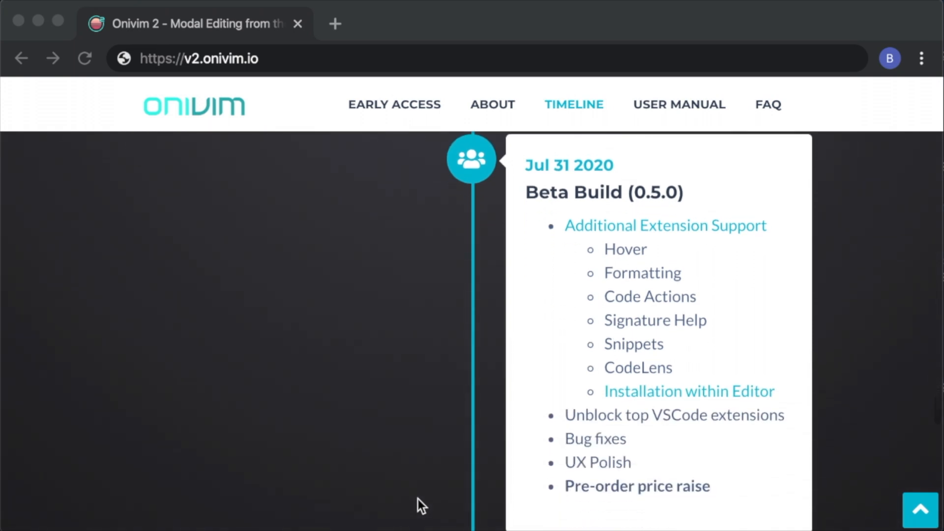